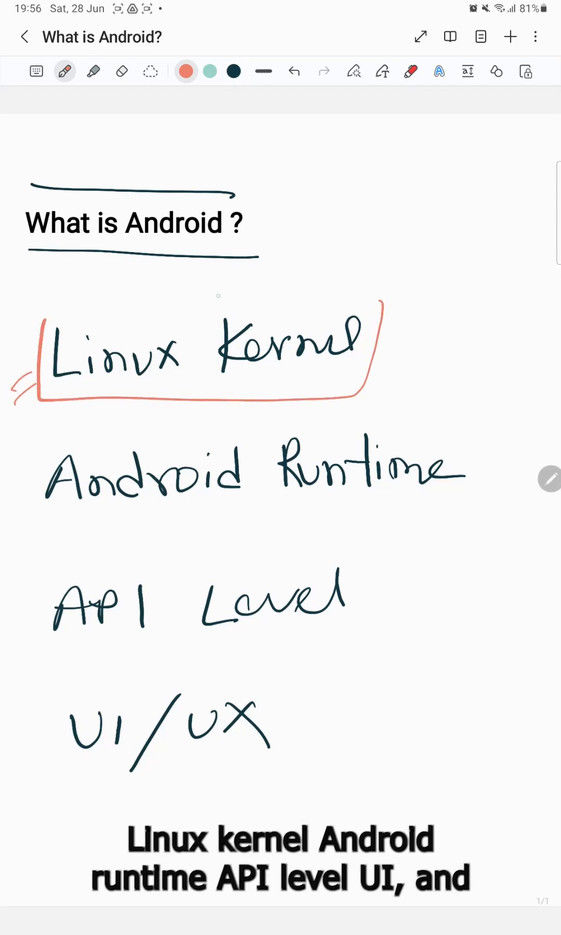
Draw orange boxes around the Linux Kernel, Android Runtime and API Level entries.
left_click_drag(35, 295, 378, 292)
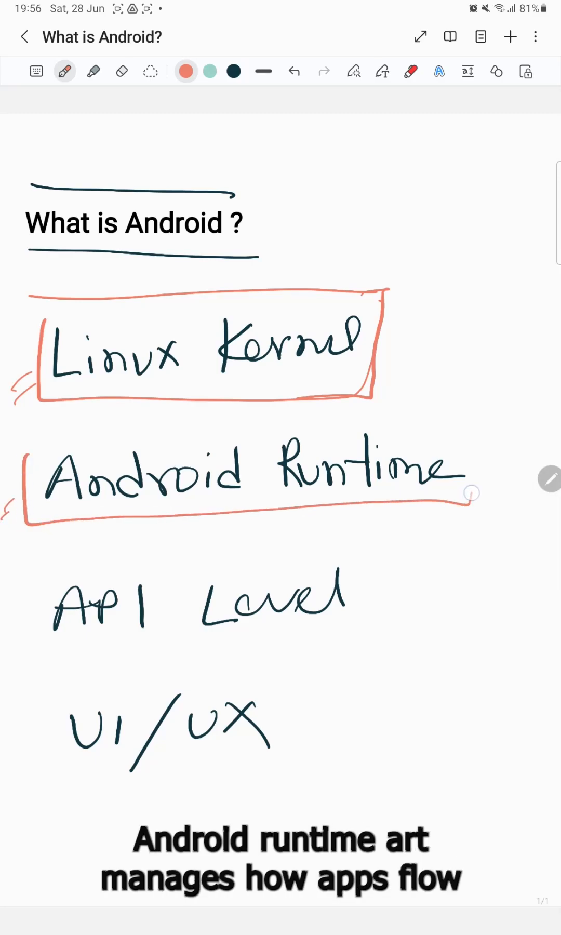
left_click_drag(471, 493, 480, 428)
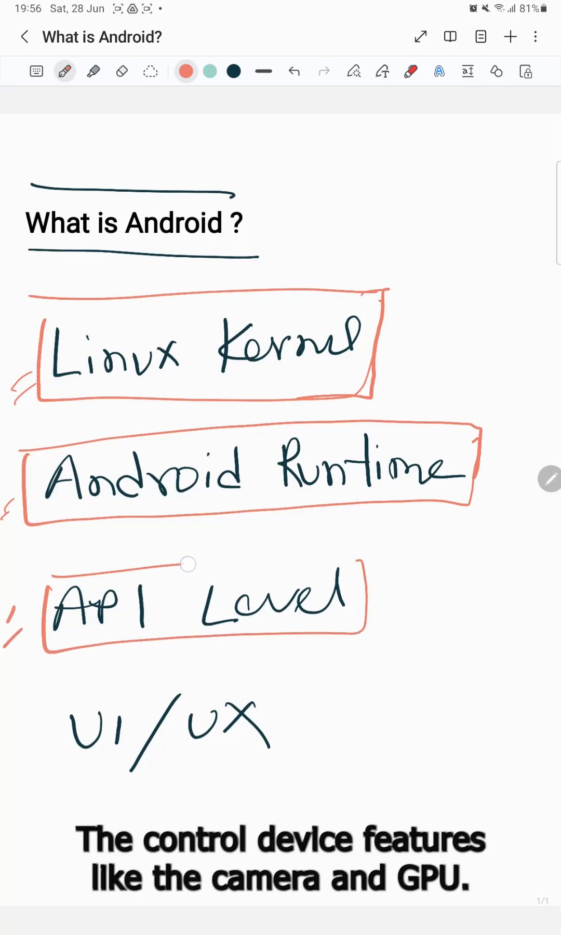
left_click_drag(51, 582, 370, 573)
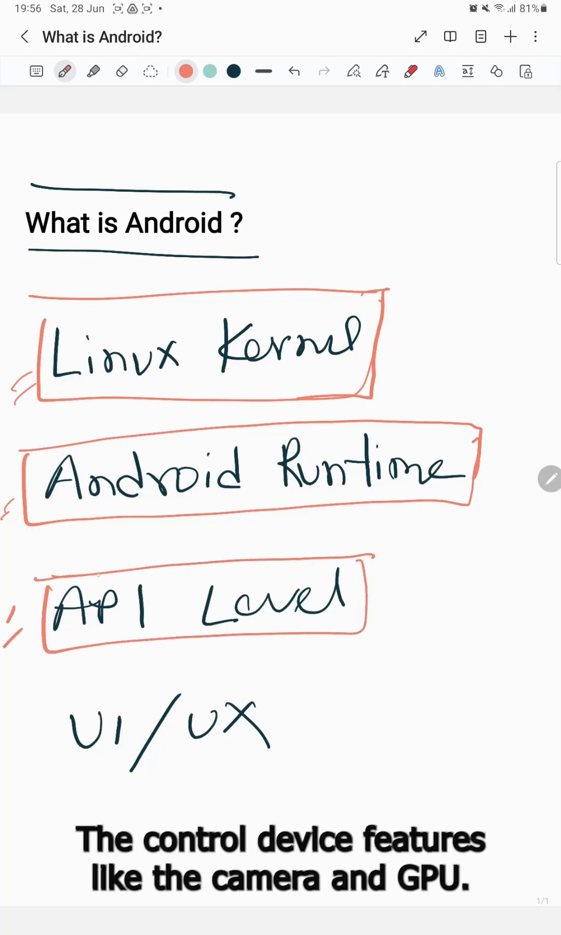